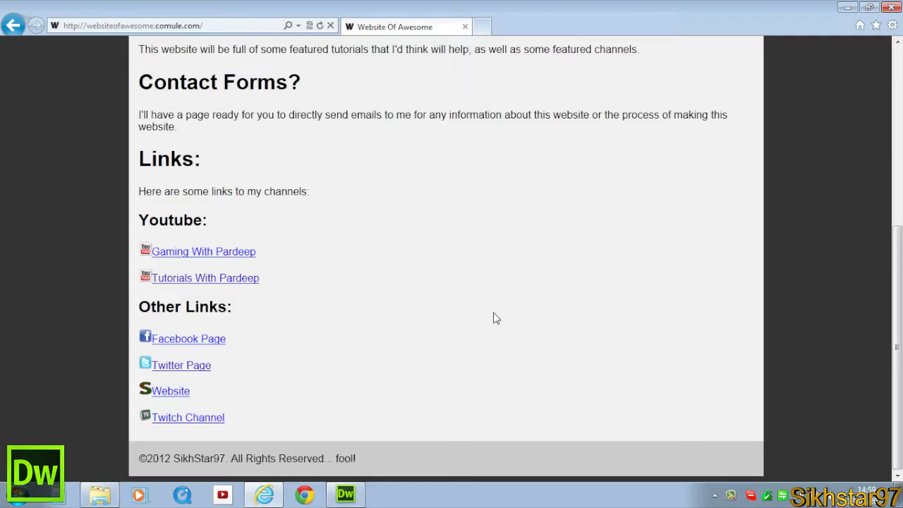
pyautogui.moveTo(127, 120)
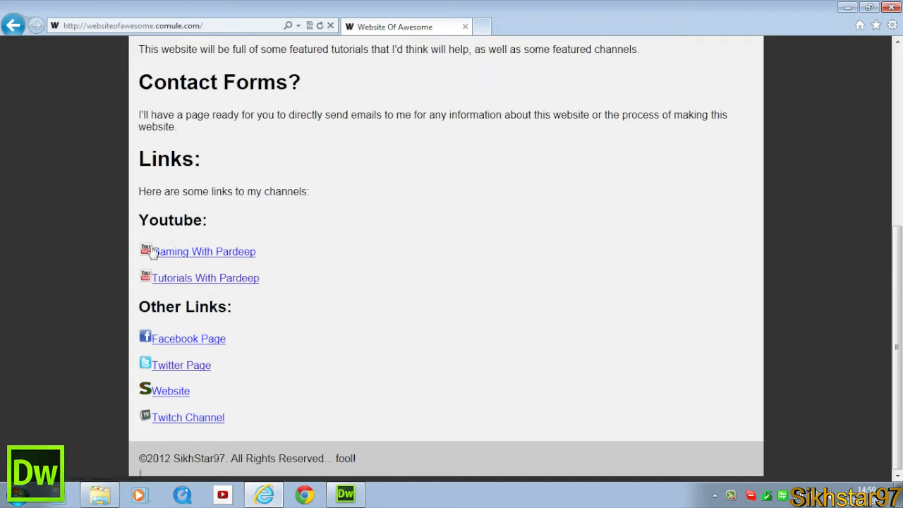
pyautogui.moveTo(154, 249)
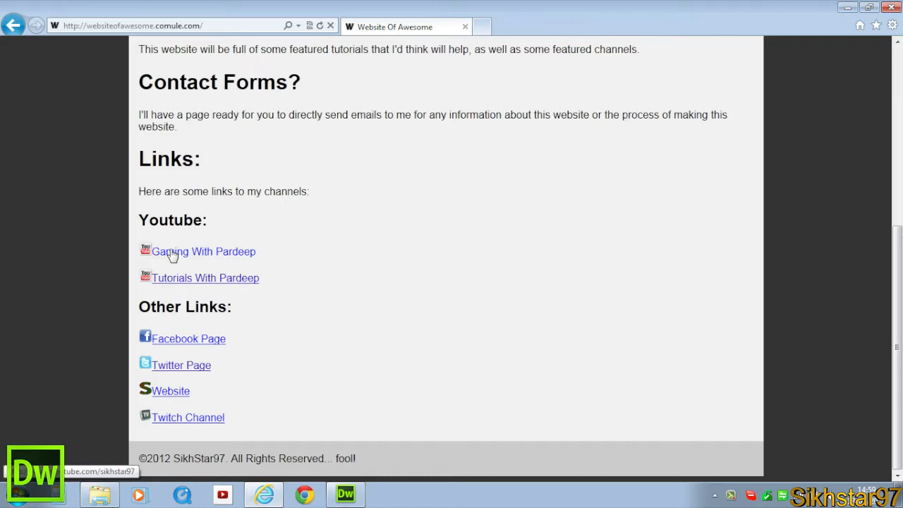
pyautogui.moveTo(159, 257)
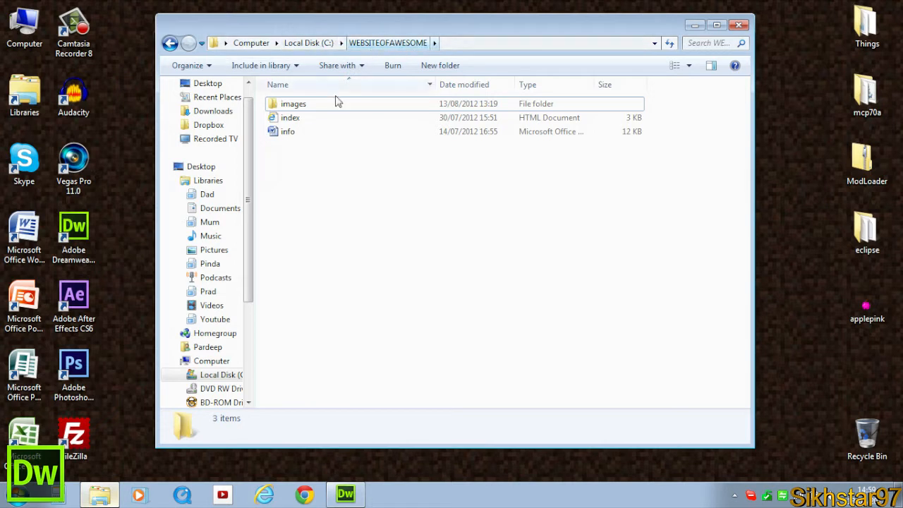
# Browse the images folder and confirm logo_facebook and the other logos are 20 × 20
pyautogui.doubleClick(293, 103)
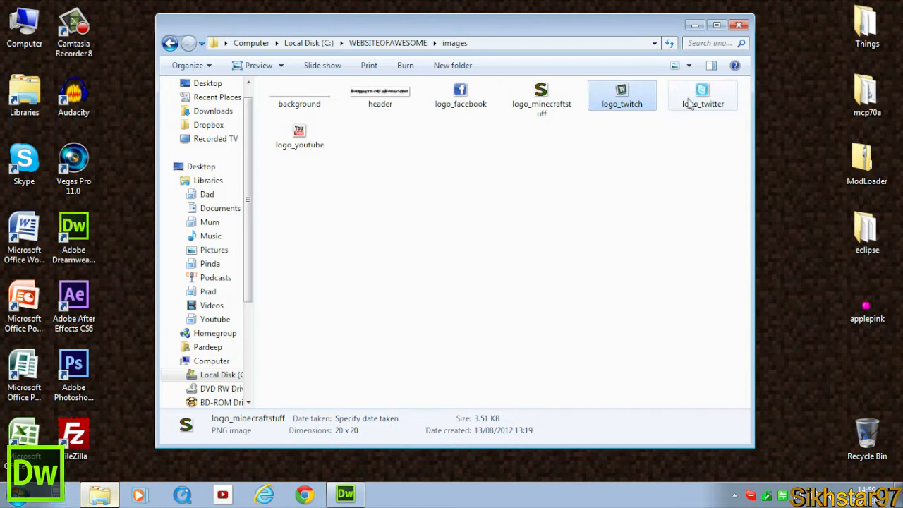
pyautogui.click(460, 95)
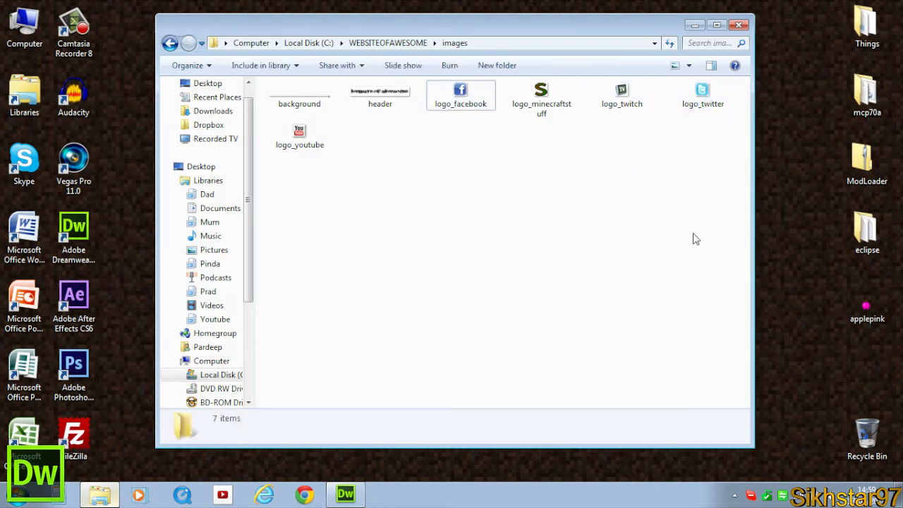
pyautogui.click(460, 94)
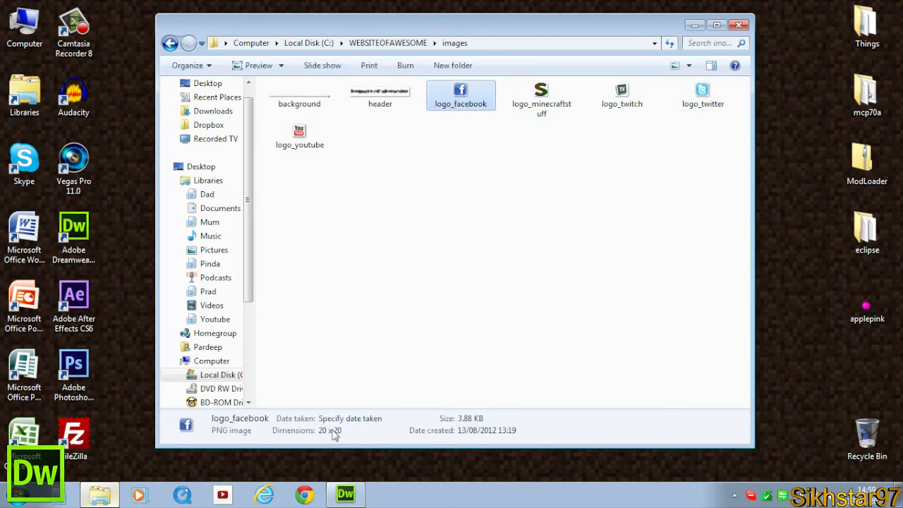
pyautogui.click(466, 163)
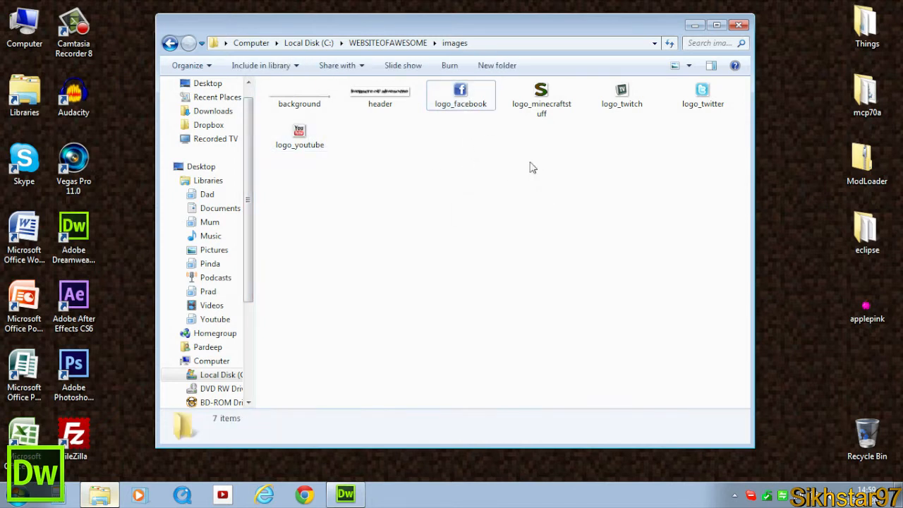
pyautogui.click(460, 96)
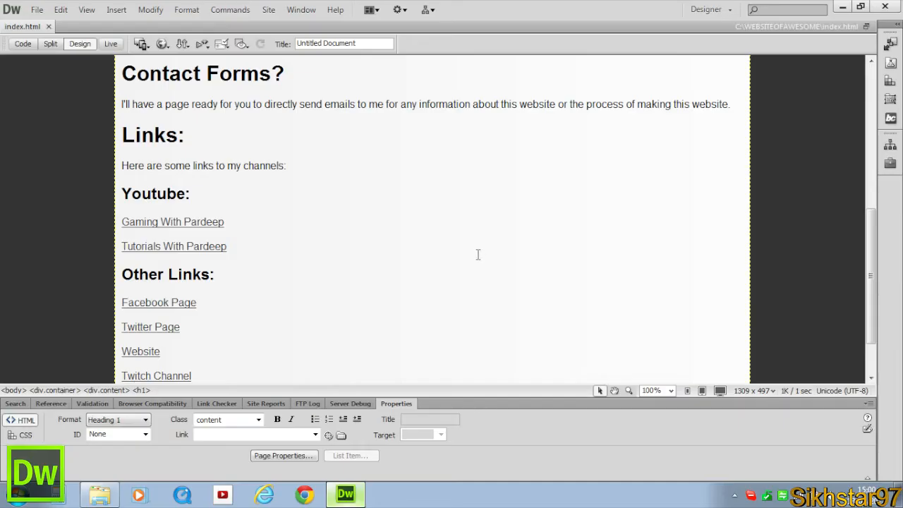
# Insert logo_youtube.png before 'Gaming With Pardeep' from the Files panel's images folder
pyautogui.click(172, 222)
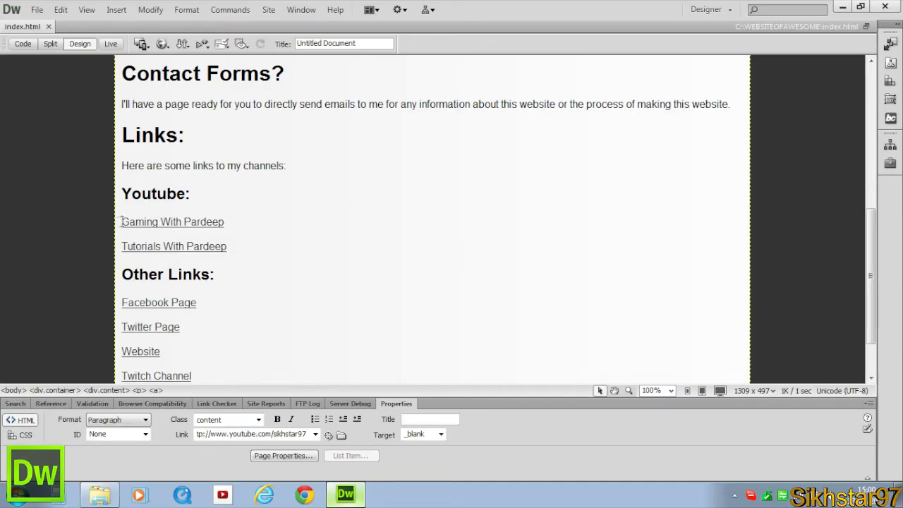
pyautogui.click(224, 222)
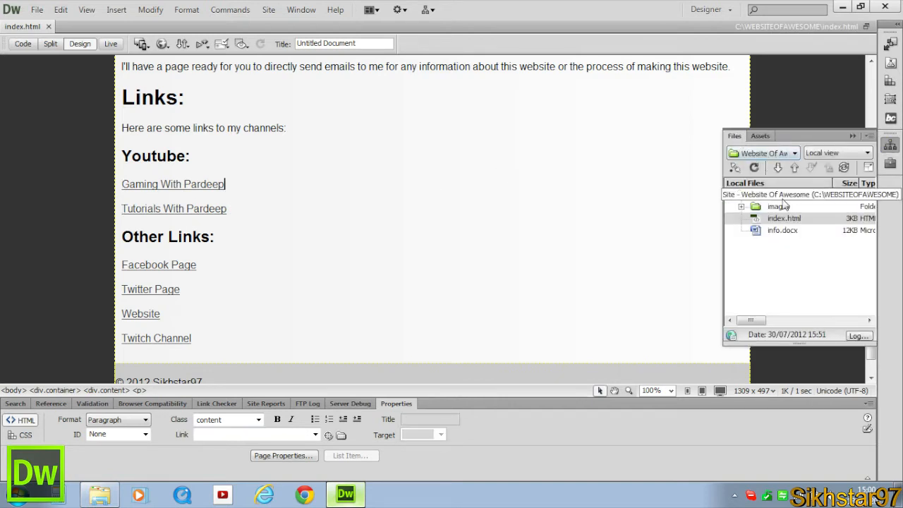
pyautogui.click(742, 206)
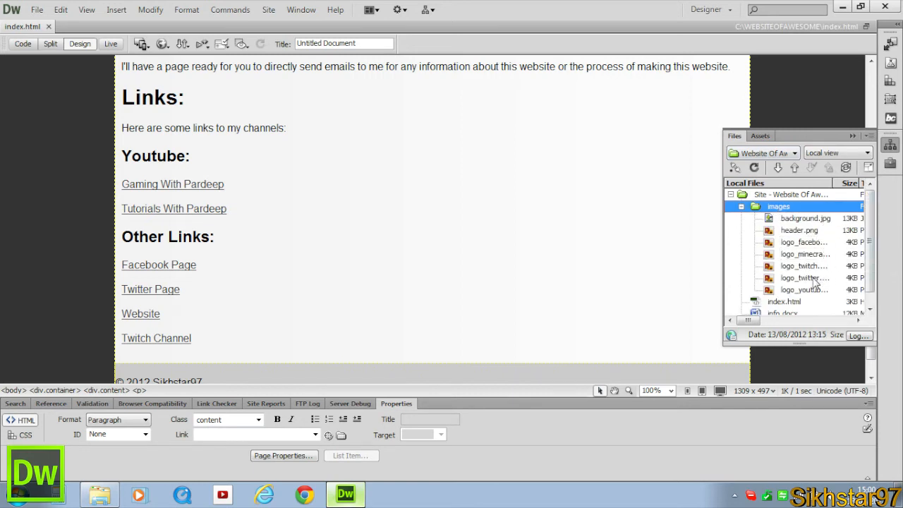
pyautogui.click(804, 289)
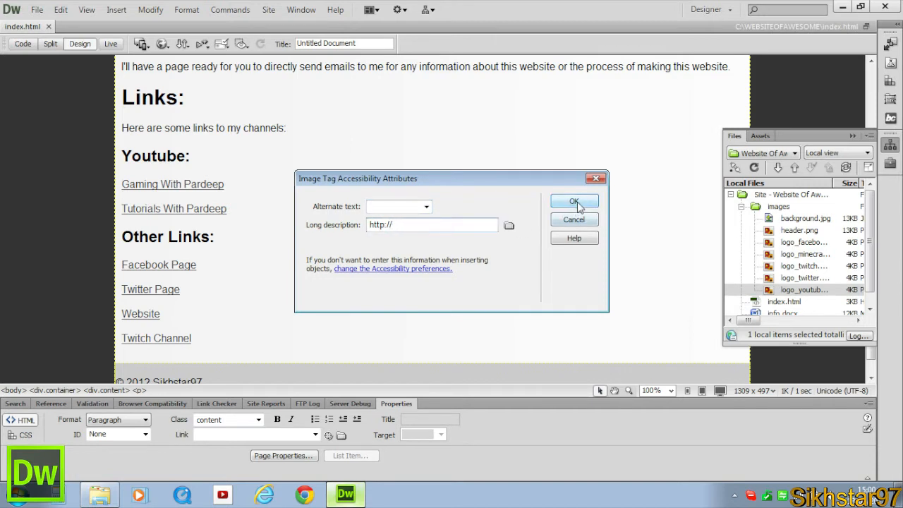
pyautogui.click(573, 201)
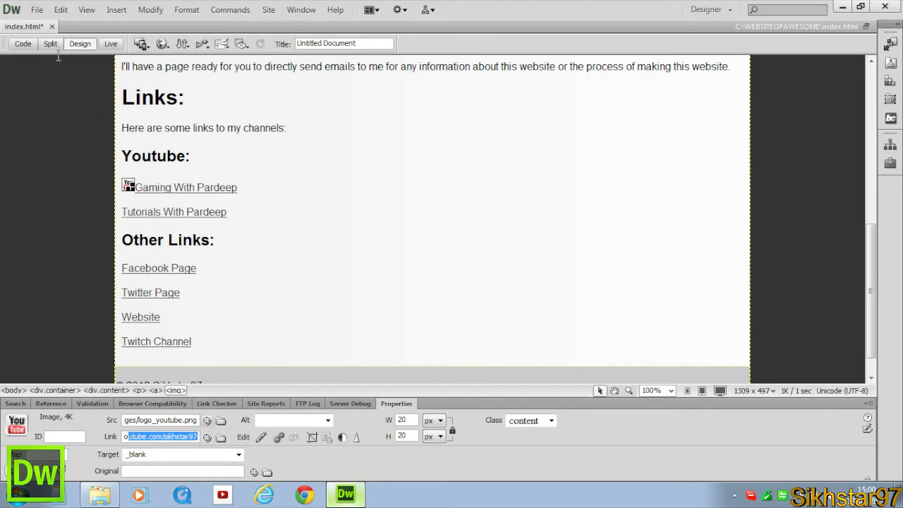
pyautogui.click(23, 44)
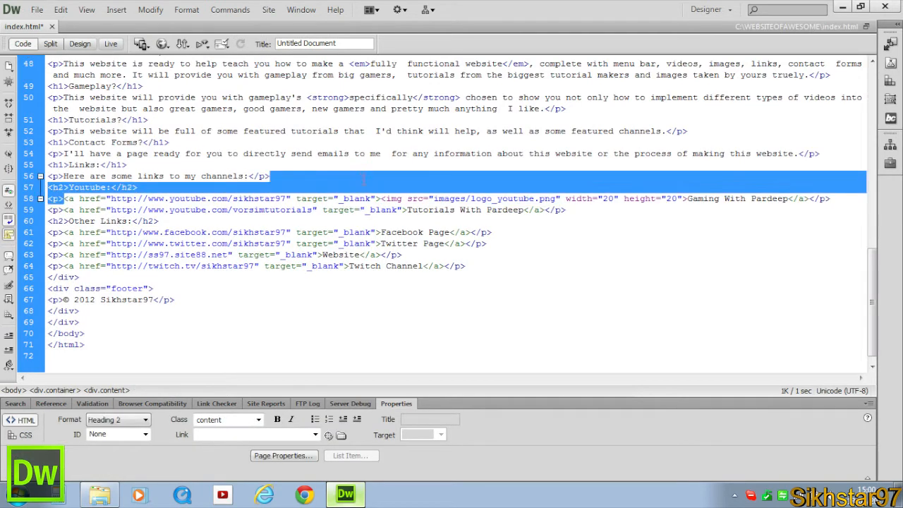
# Check the new img tag on lines 58–59, then go back to Design view
pyautogui.click(790, 197)
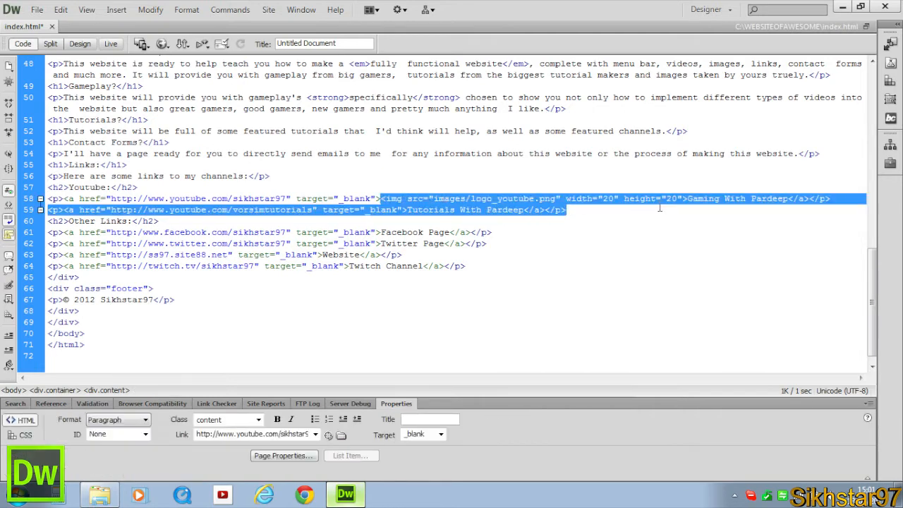
pyautogui.click(79, 43)
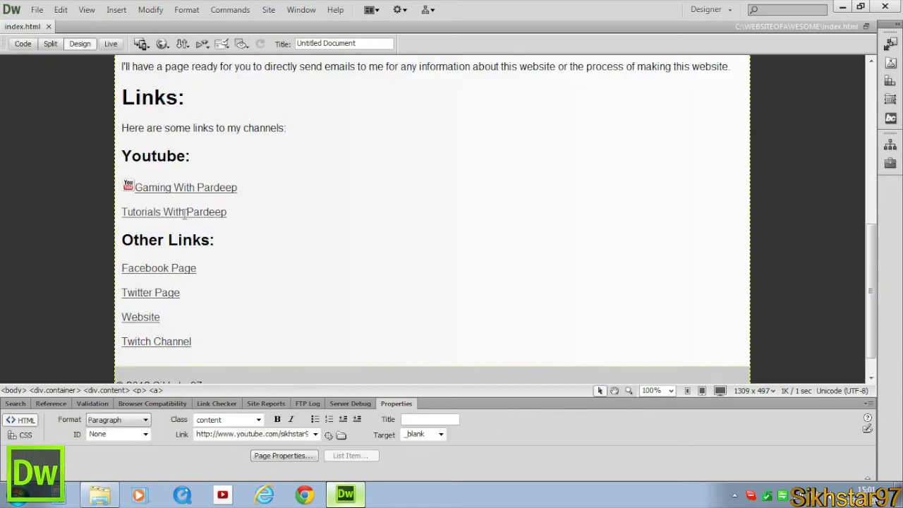
pyautogui.moveTo(819, 164)
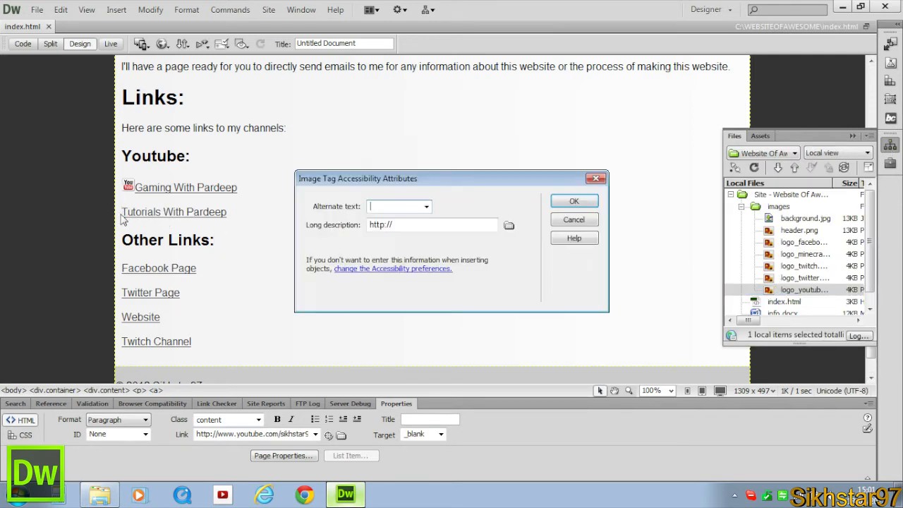
# Insert logo_youtube.png before 'Tutorials With Pardeep' and select the Facebook Page link
pyautogui.click(572, 201)
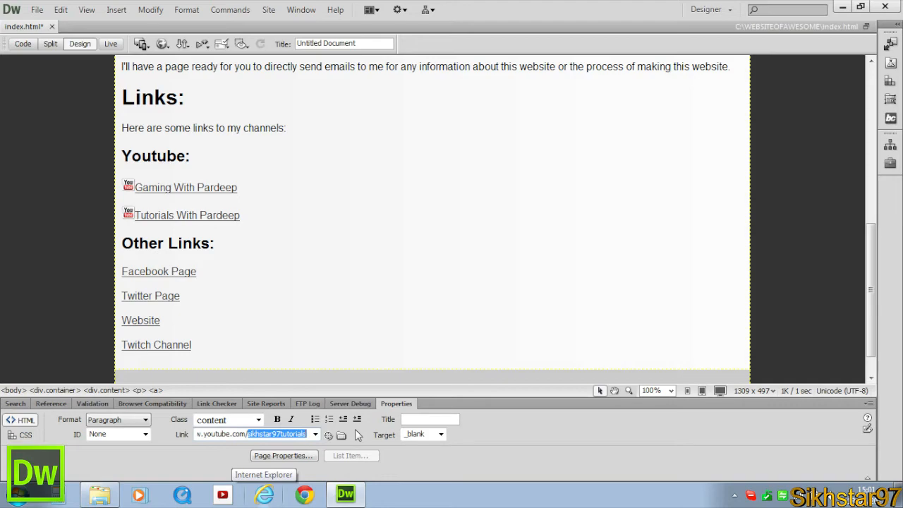
pyautogui.click(158, 270)
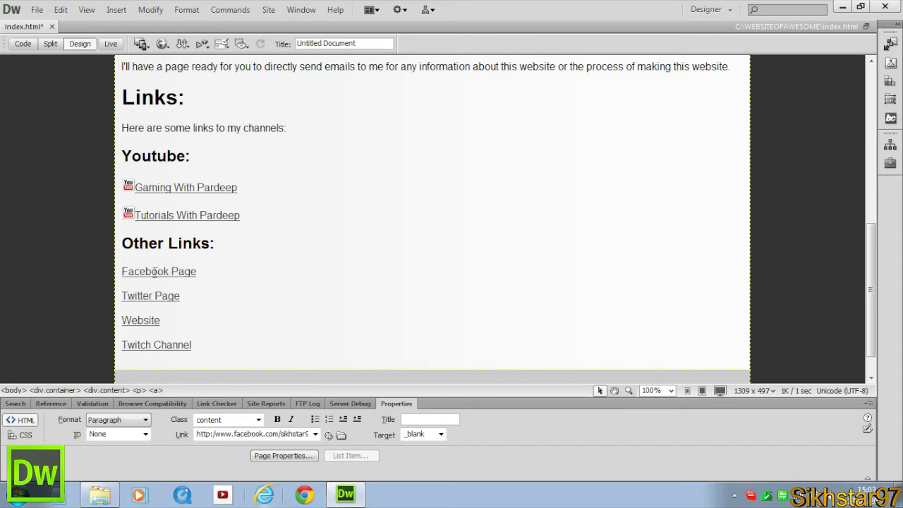
pyautogui.doubleClick(144, 270)
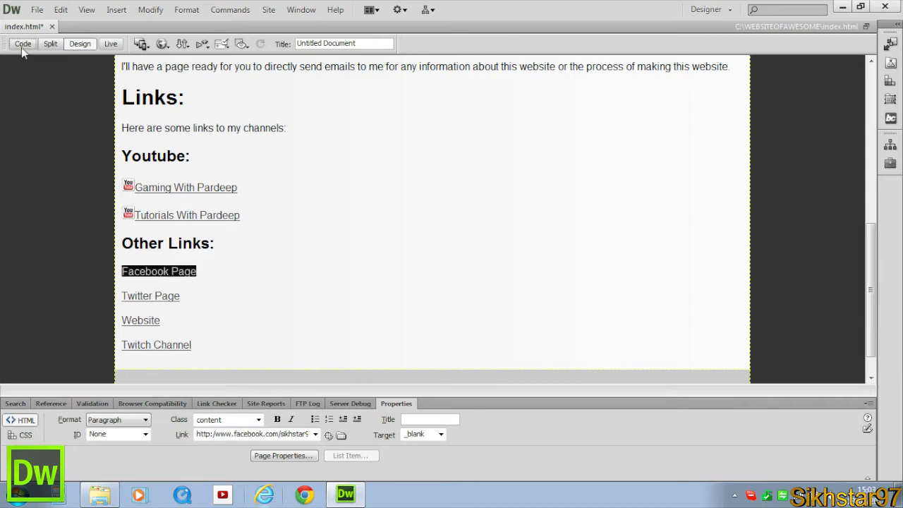
# Insert images/logo_facebook.png inside the Facebook Page link via the code and Insert > Image
pyautogui.click(23, 44)
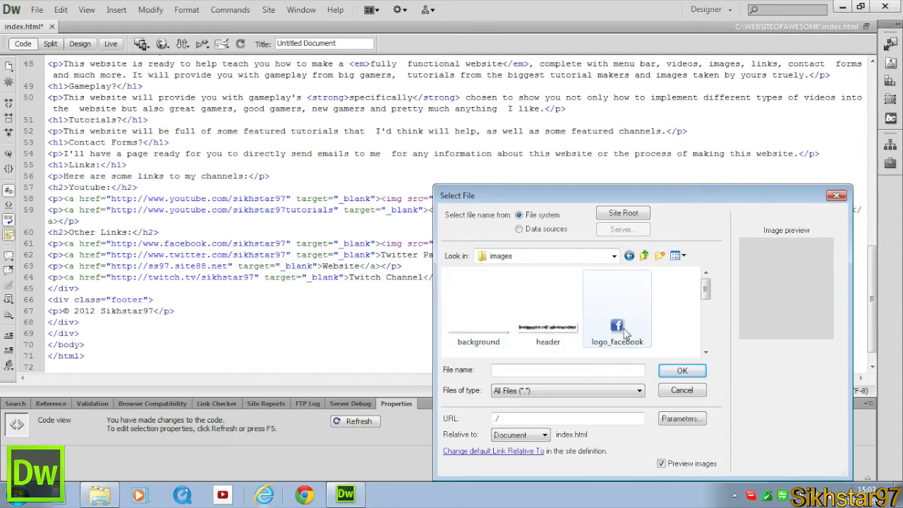
pyautogui.click(680, 369)
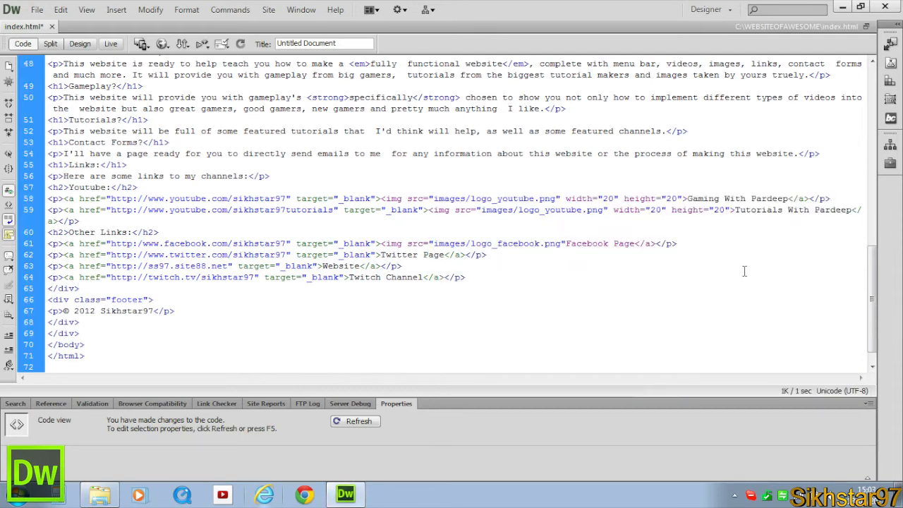
pyautogui.click(570, 243)
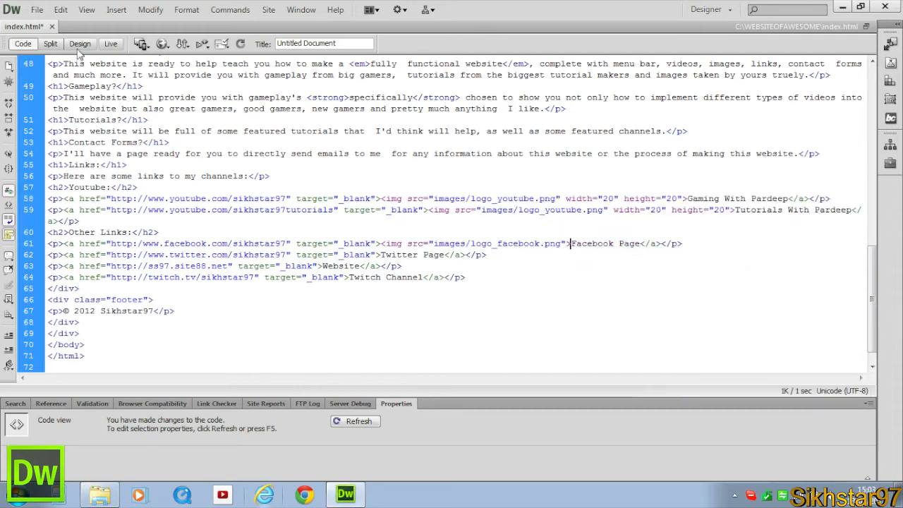
pyautogui.click(79, 42)
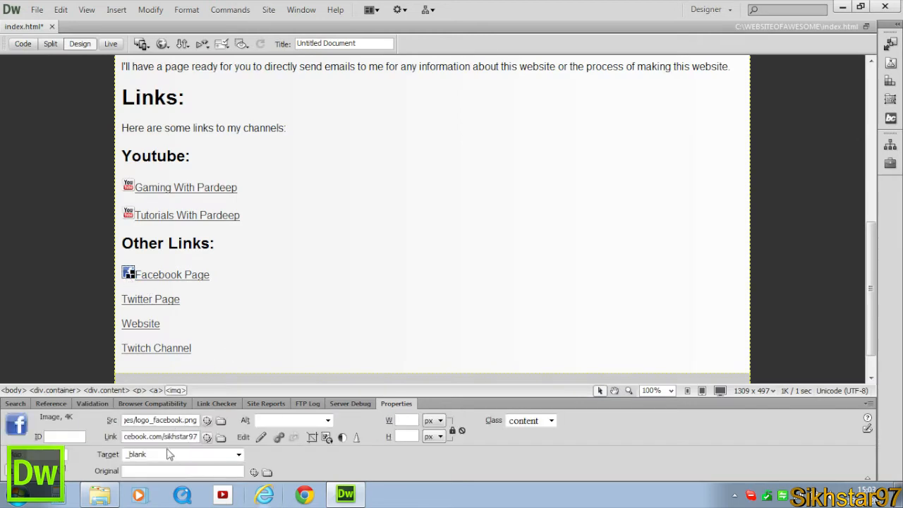
# Insert the Twitter, Minecraft and Twitch logos into their links with W and H set to 20
pyautogui.click(22, 43)
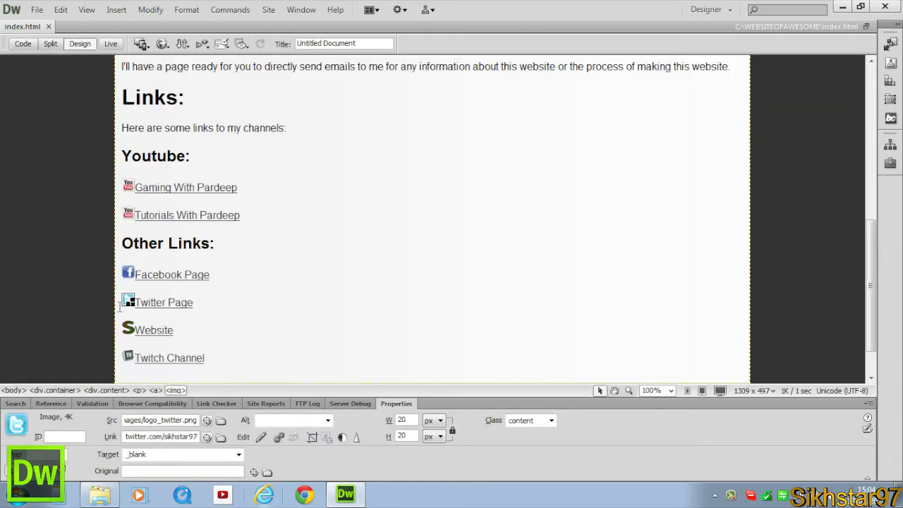
pyautogui.click(127, 271)
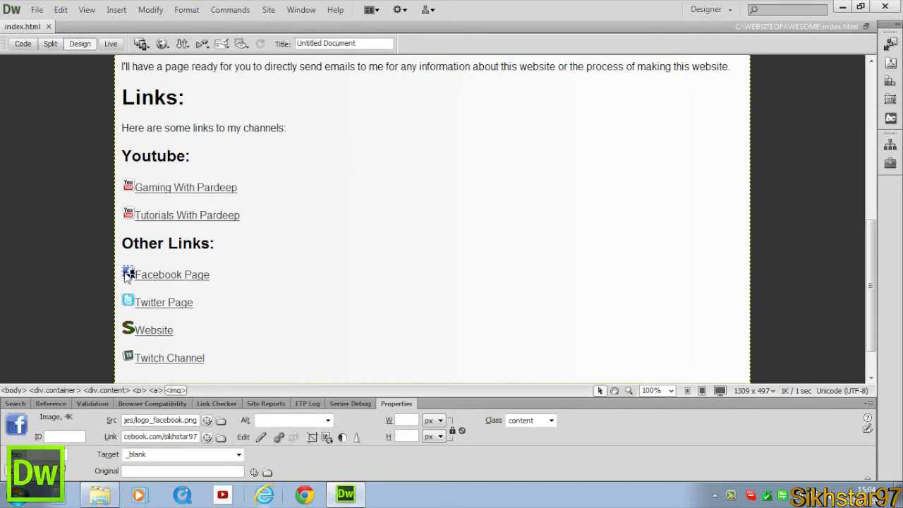
pyautogui.click(127, 299)
pyautogui.write('20')
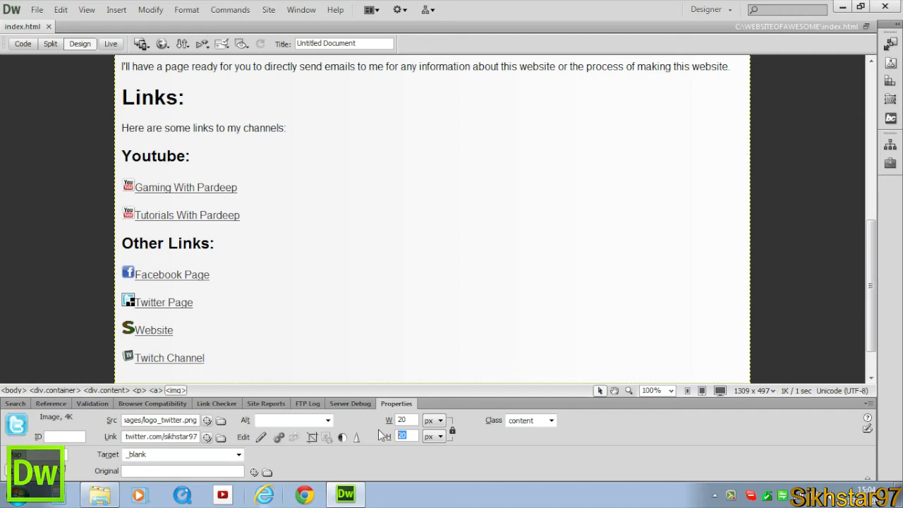
pyautogui.click(23, 44)
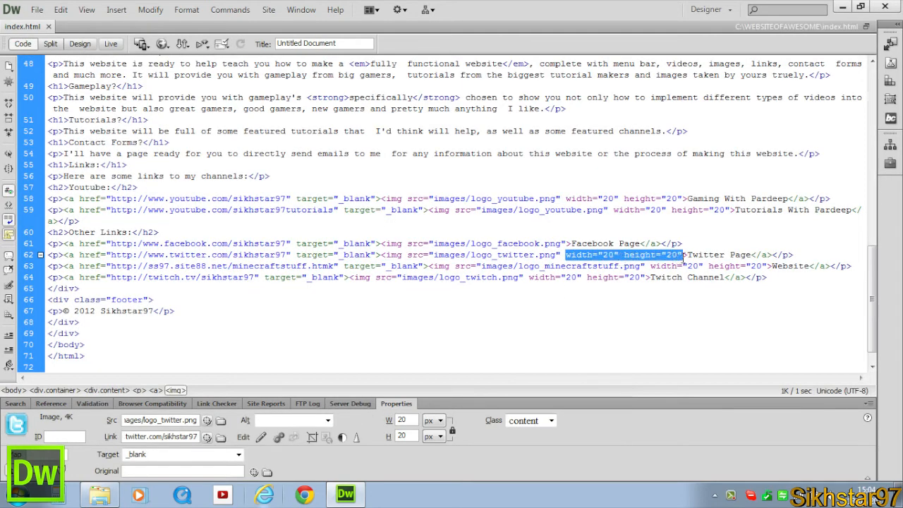
# Verify the Twitter img has width="20" height="20" and renders in Design view
pyautogui.click(79, 42)
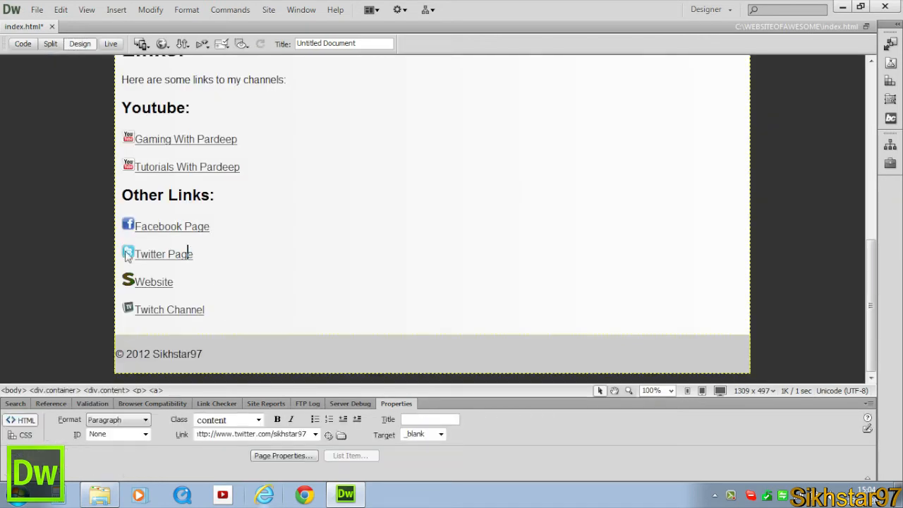
pyautogui.click(127, 253)
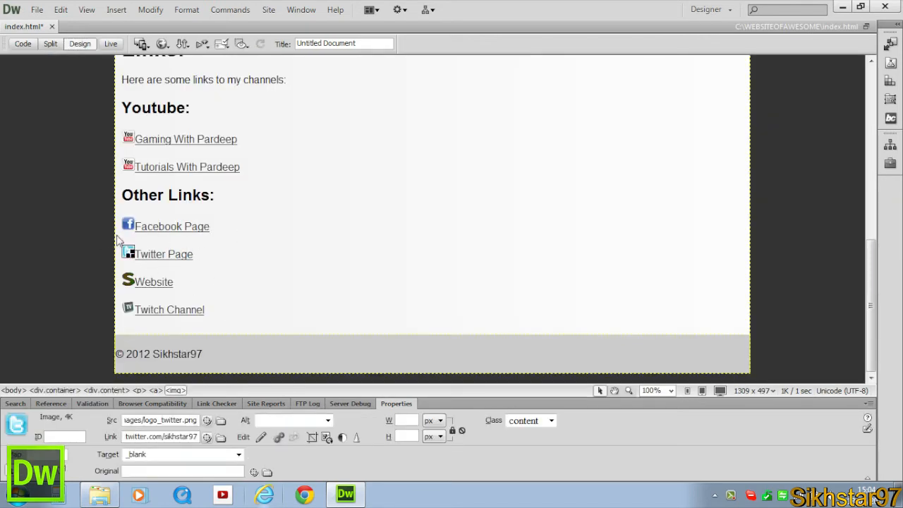
pyautogui.click(23, 44)
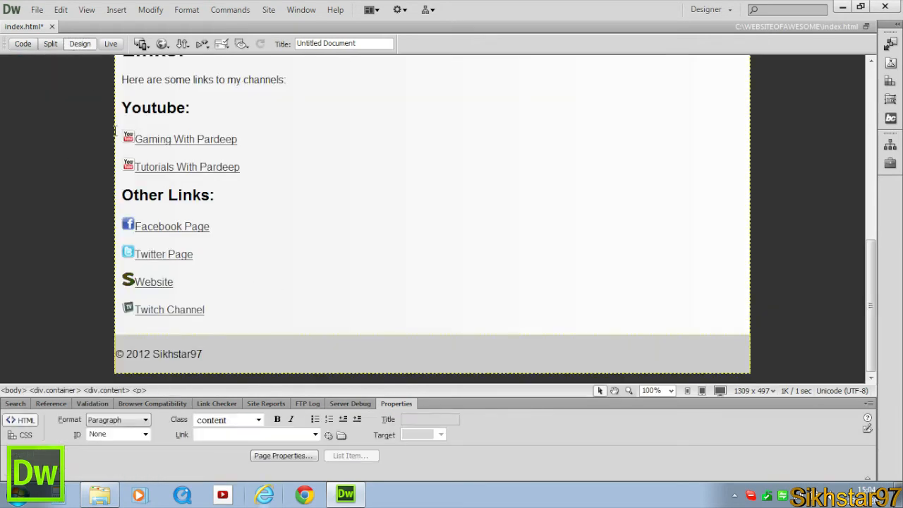
pyautogui.click(210, 226)
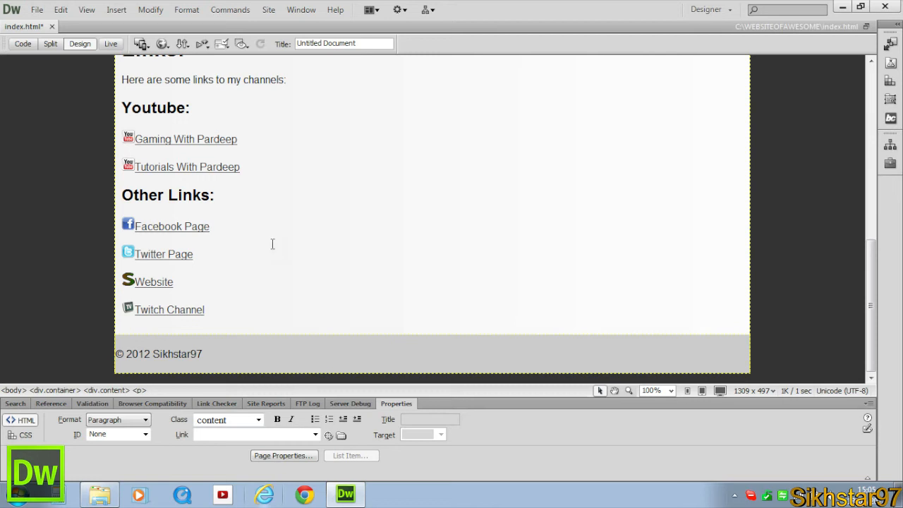
pyautogui.click(209, 226)
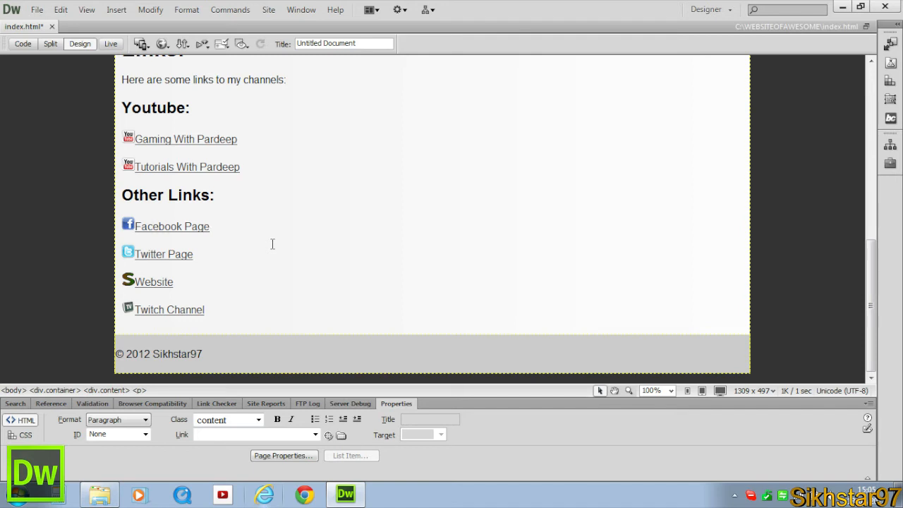
pyautogui.click(208, 225)
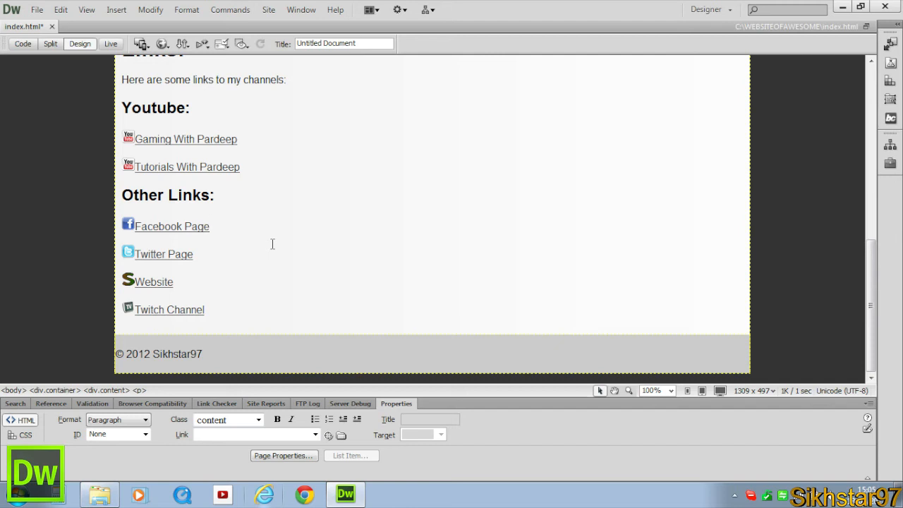
pyautogui.click(209, 225)
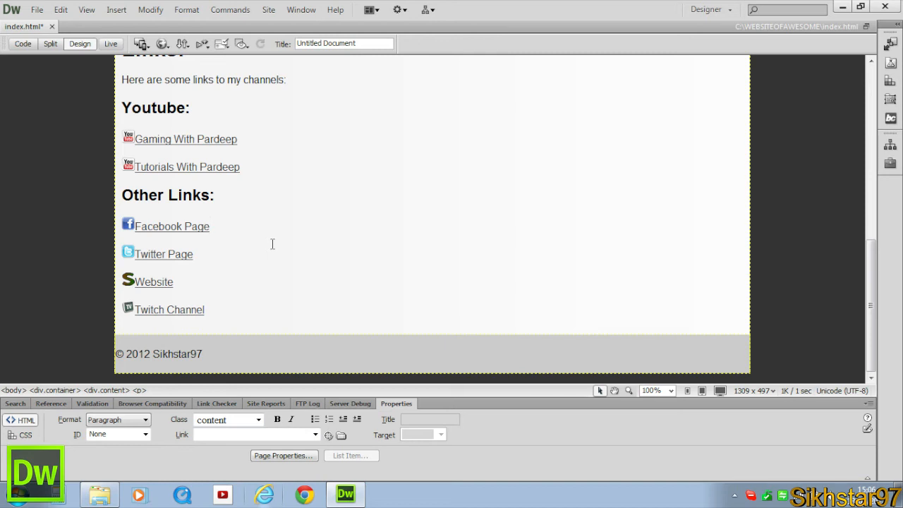
pyautogui.click(209, 226)
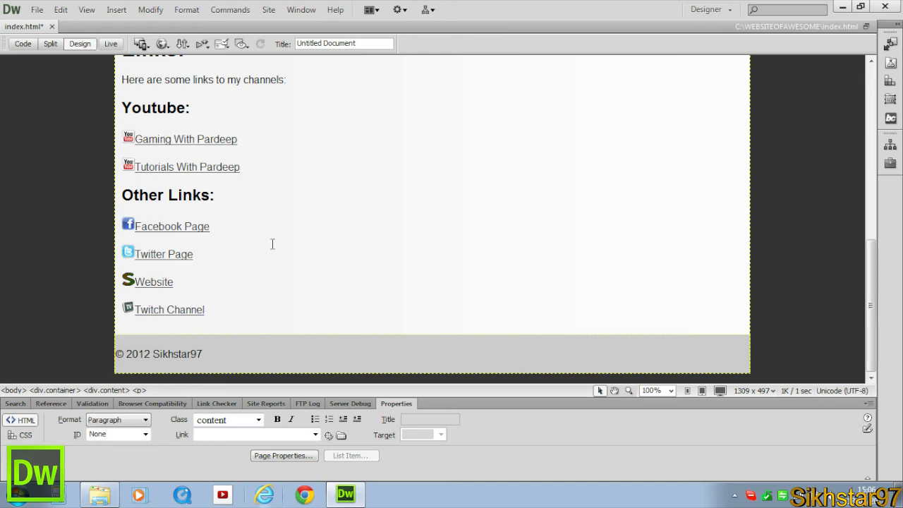
pyautogui.click(211, 226)
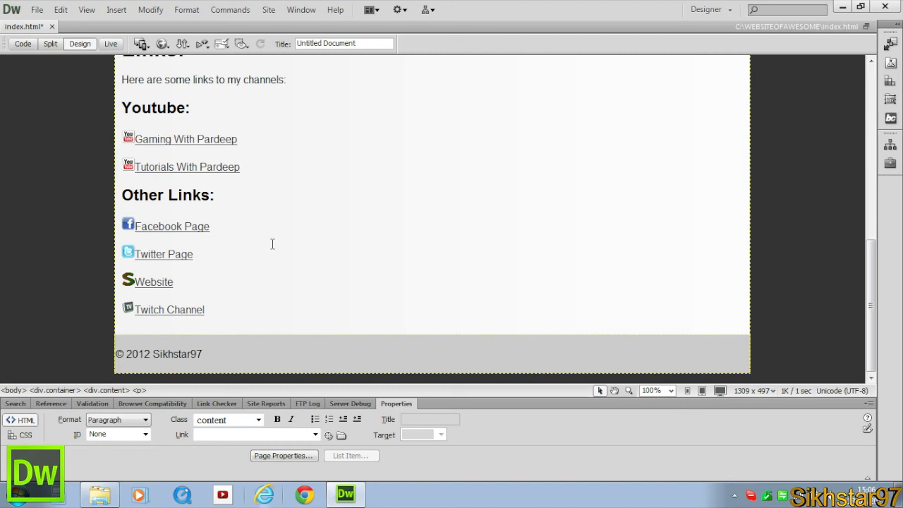
pyautogui.click(209, 226)
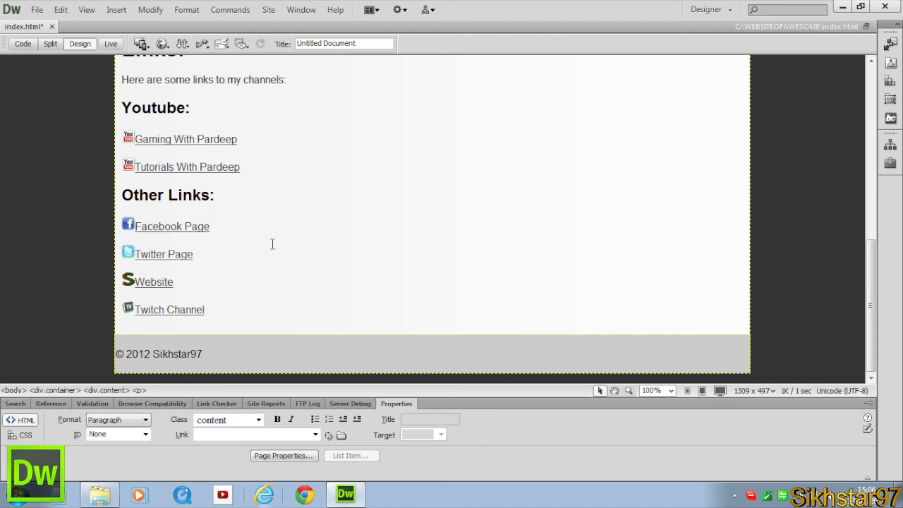
pyautogui.click(210, 226)
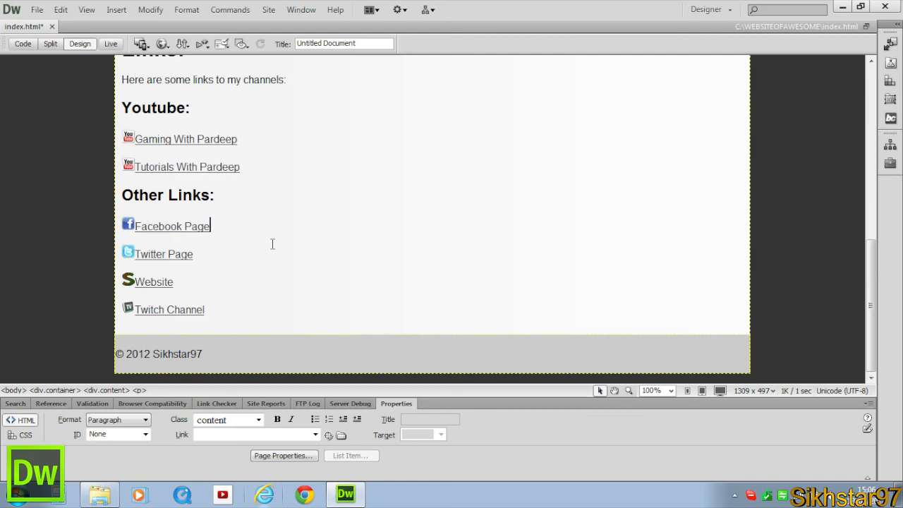